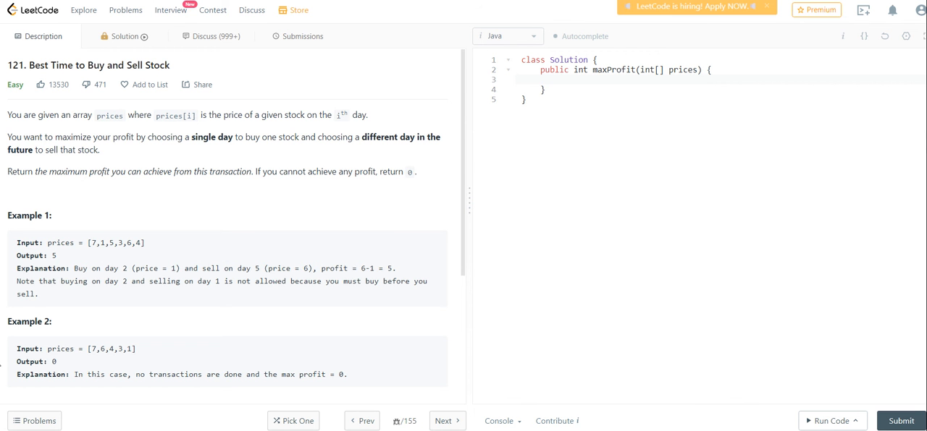
pyautogui.moveTo(674, 307)
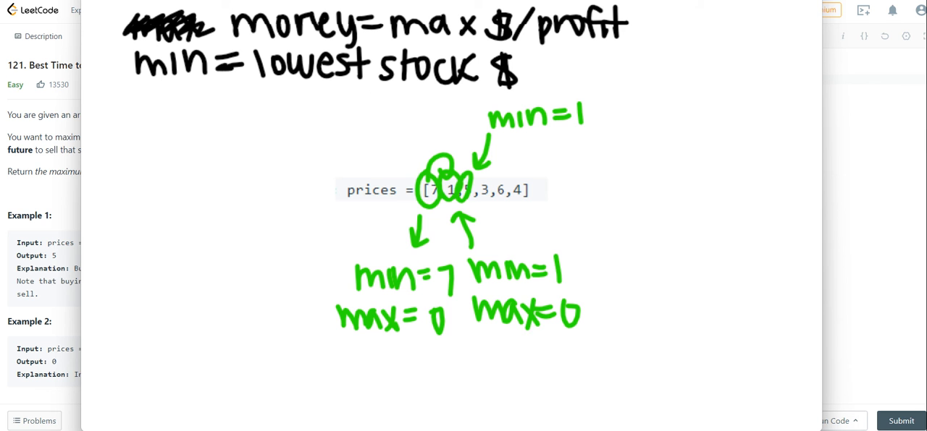
# - Sketch how min and money change across the example prices in the drawing overlay
pyautogui.moveTo(474, 318); pyautogui.dragTo(554, 318)
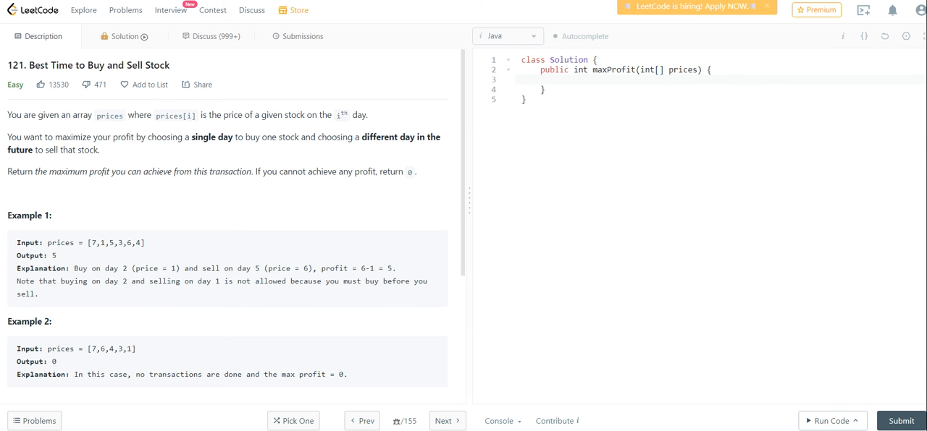
# - Declare int money = 0 at the start of maxProfit
pyautogui.click(560, 79)
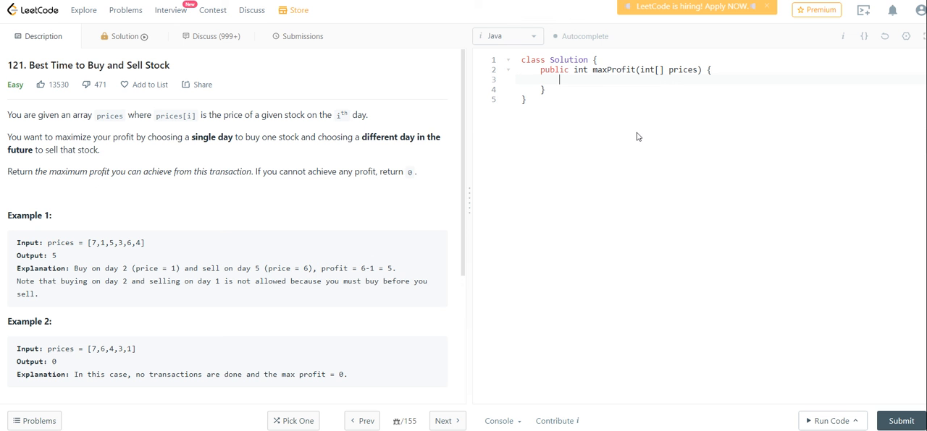
pyautogui.write('int')
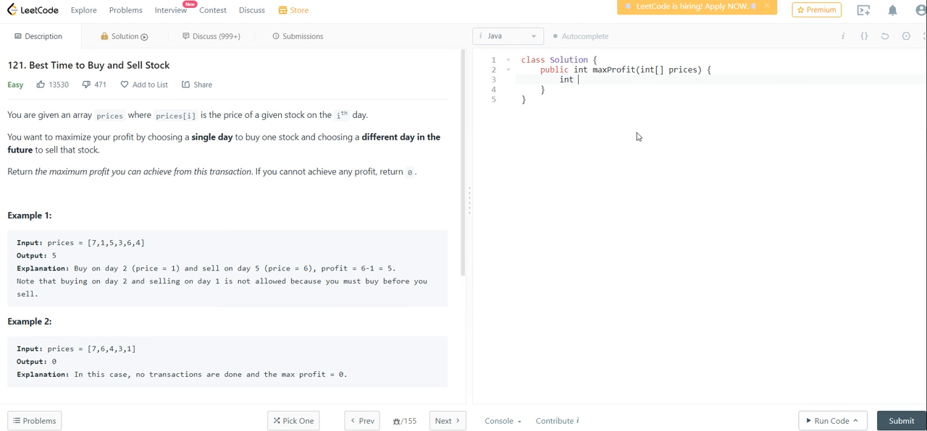
pyautogui.write('money')
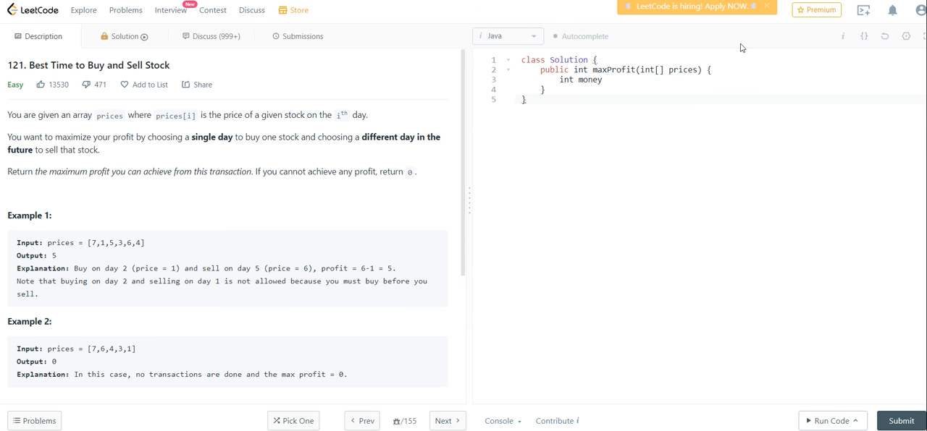
pyautogui.write('= I')
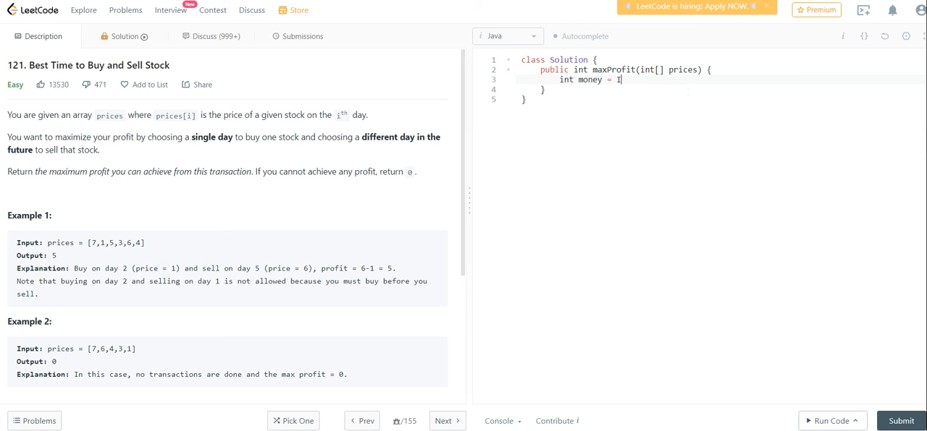
pyautogui.write('0;')
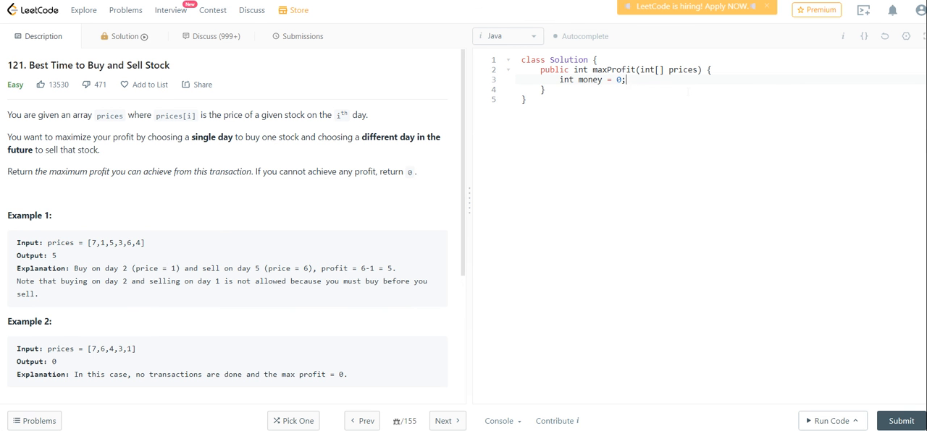
pyautogui.press('enter')
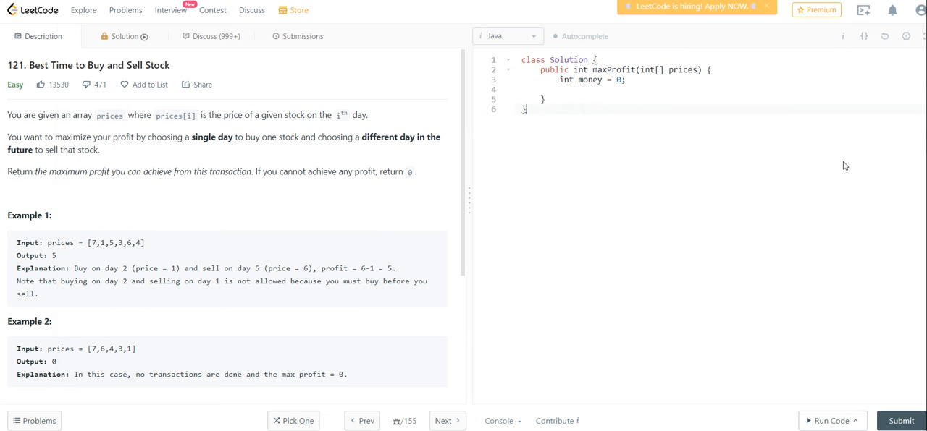
# - Initialize min to prices[0] and loop over prices, updating min with Math.min
pyautogui.write('int min = pri')
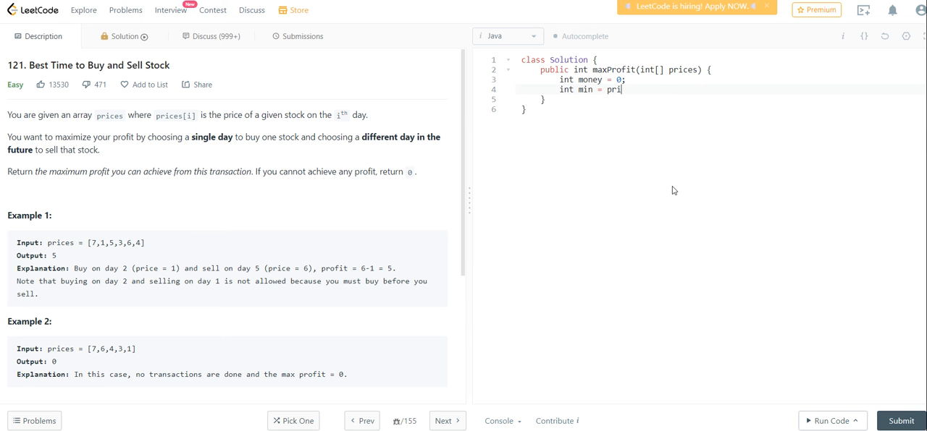
pyautogui.write('ces[0];')
pyautogui.write('for (int i = 0; ')
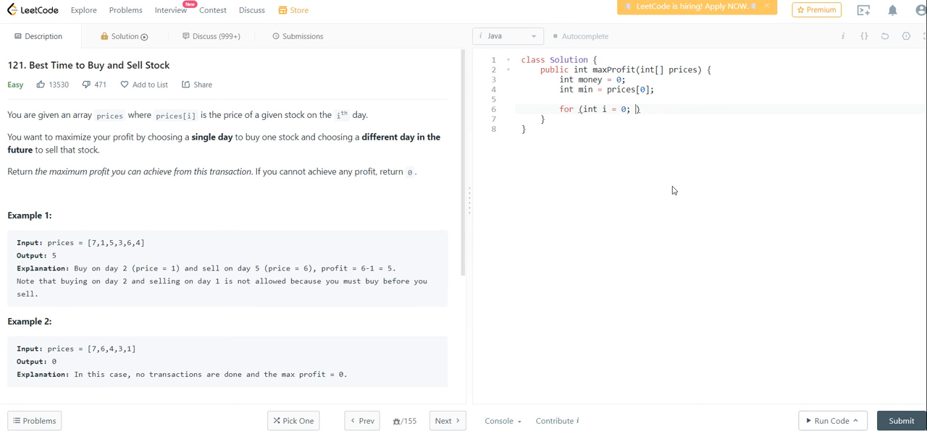
pyautogui.write('i < prices')
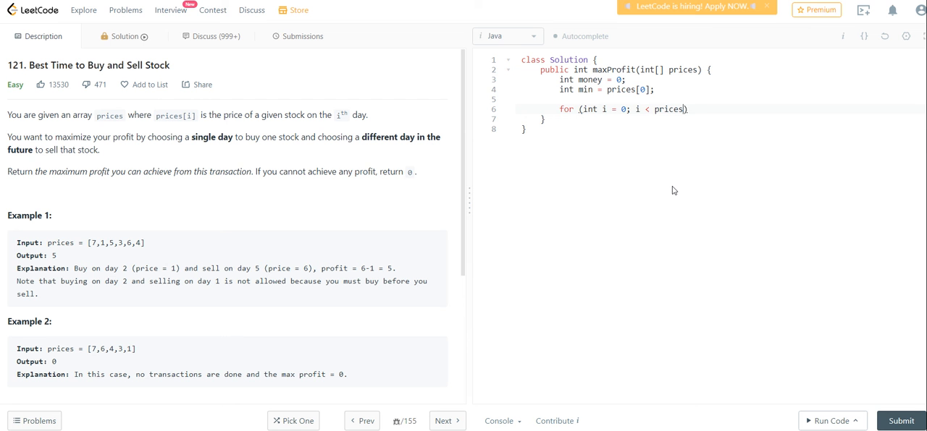
pyautogui.write('.length; i++) {')
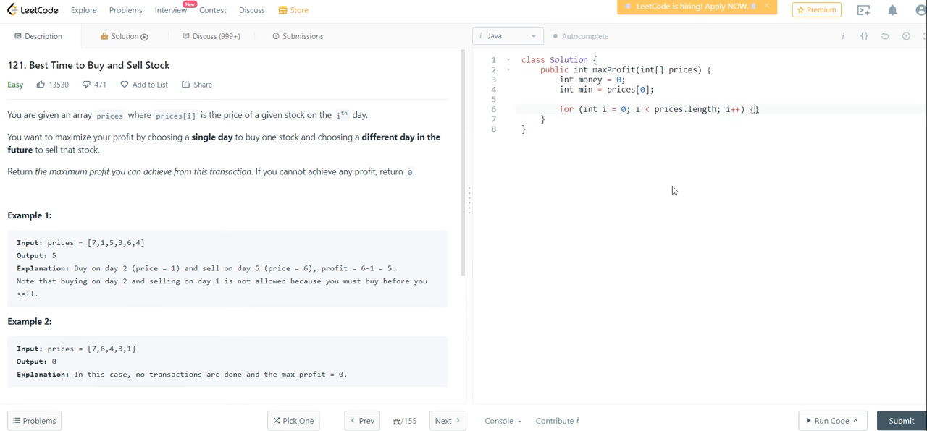
pyautogui.write('if (prices[i] )')
pyautogui.write('min =')
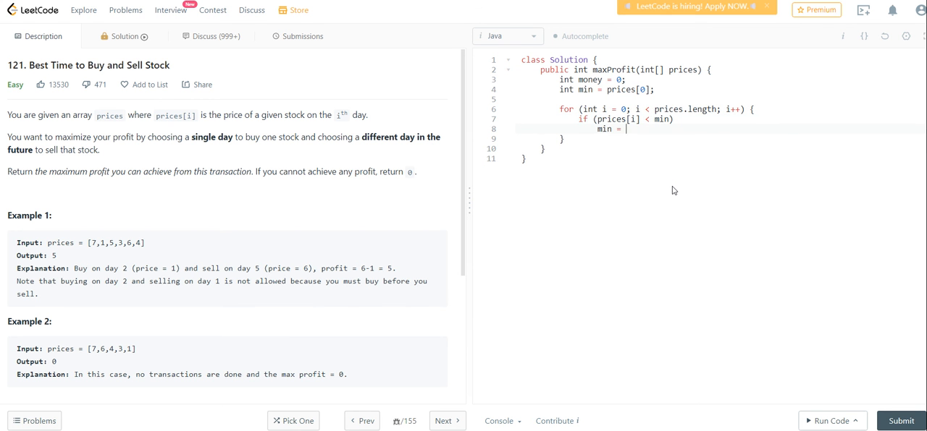
pyautogui.write('prices[i]')
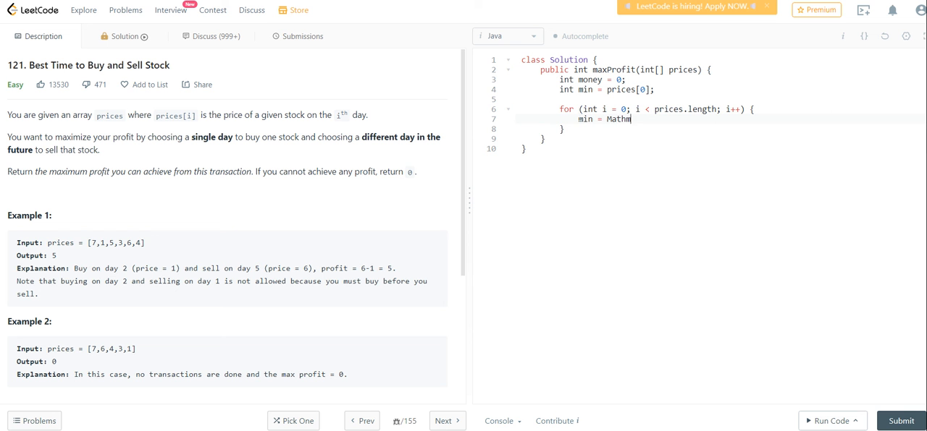
pyautogui.write('.min(prices[i], )')
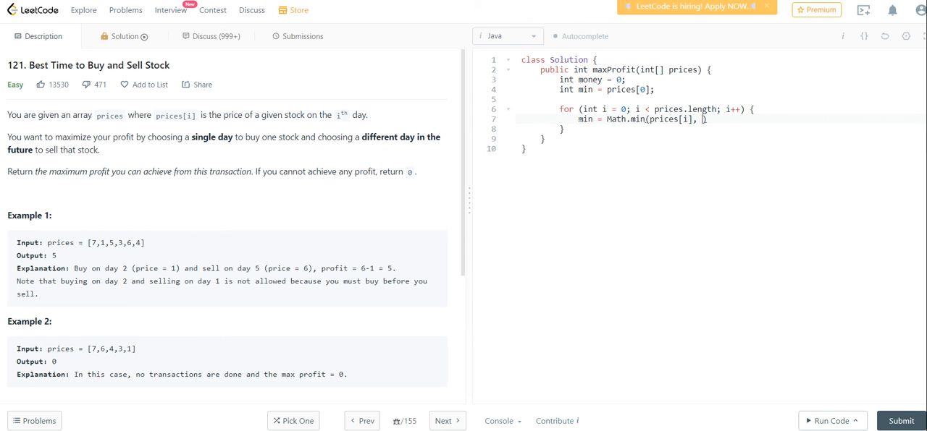
pyautogui.write('min);')
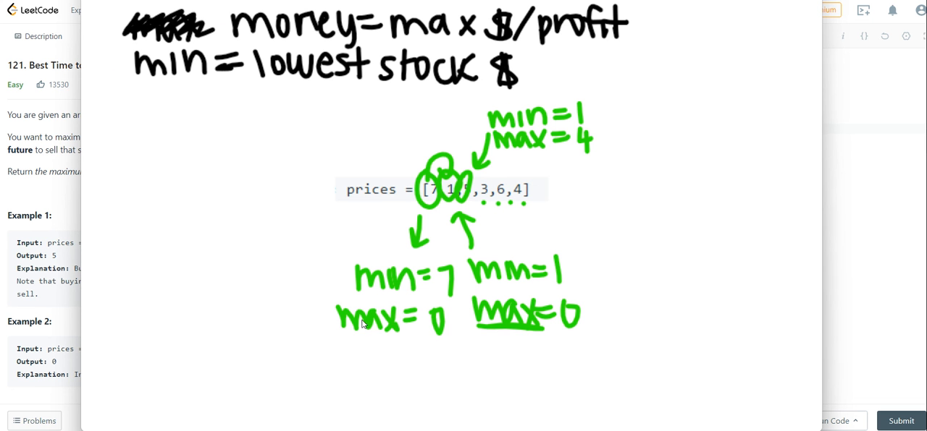
pyautogui.moveTo(418, 11)
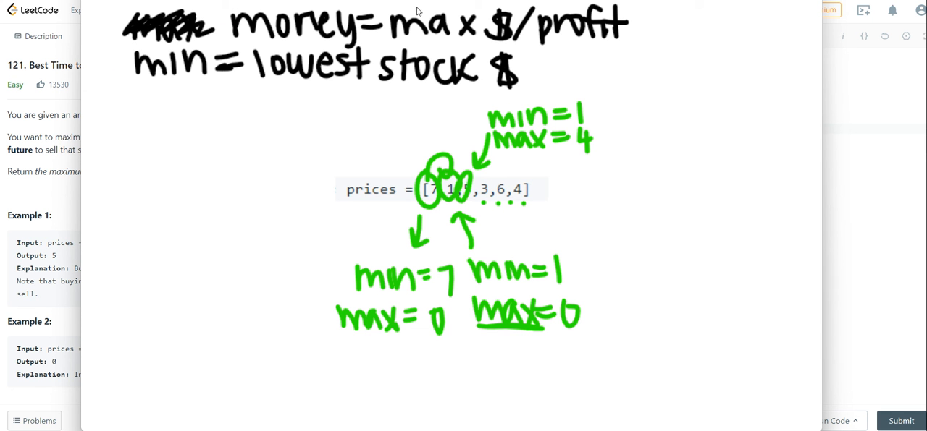
pyautogui.moveTo(533, 43)
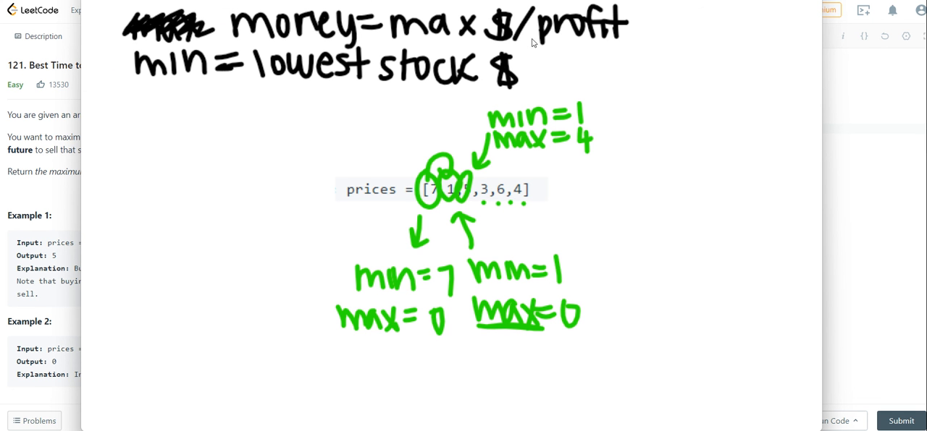
pyautogui.moveTo(794, 141)
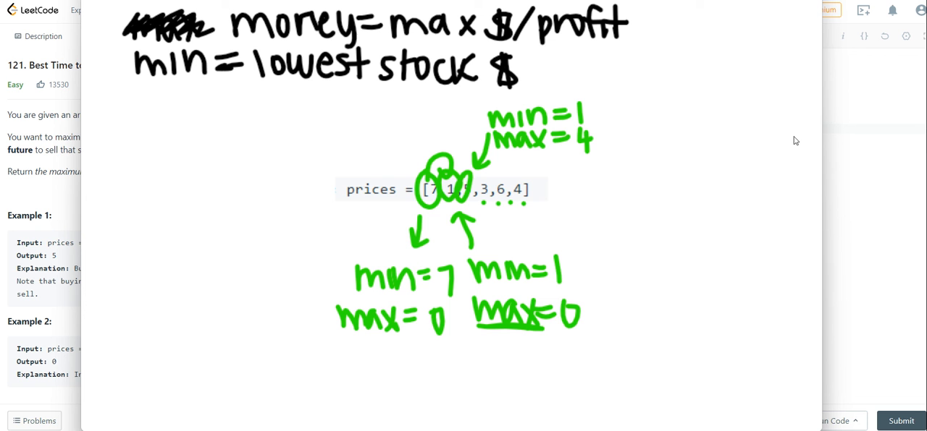
pyautogui.moveTo(518, 161)
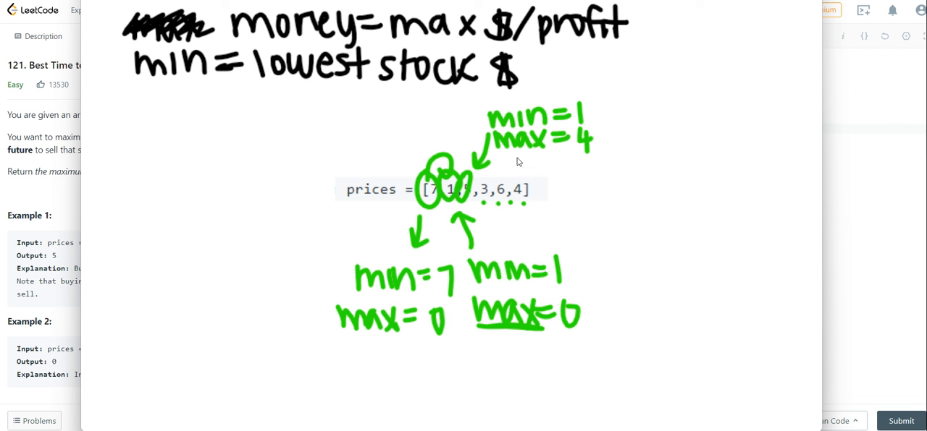
pyautogui.moveTo(468, 198)
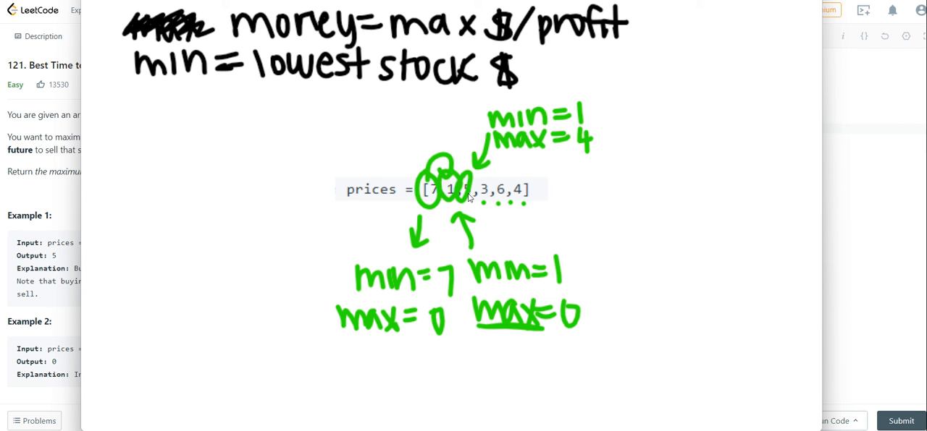
pyautogui.moveTo(451, 198)
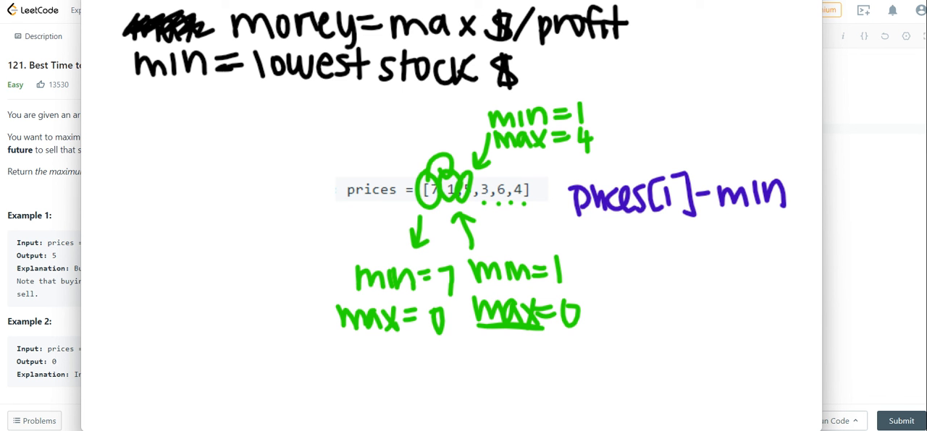
# - Write the prices[i]-min formula beside the example array with the pen
pyautogui.moveTo(571, 223); pyautogui.dragTo(776, 211)
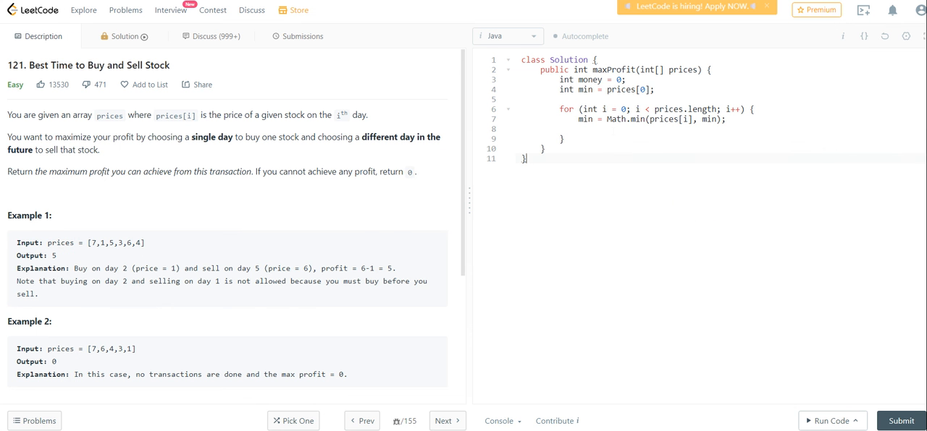
# - Add money = Math.max(money, prices[i] - max) and return money, then run the code
pyautogui.write('money = M')
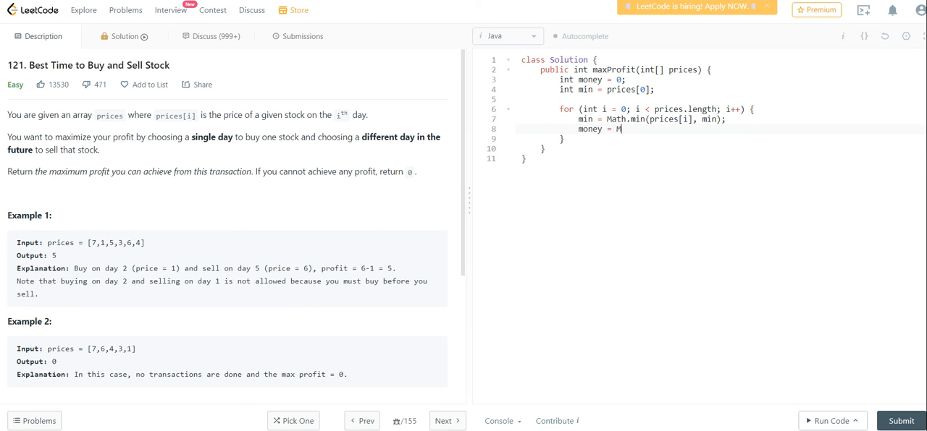
pyautogui.write('ath.max(money)')
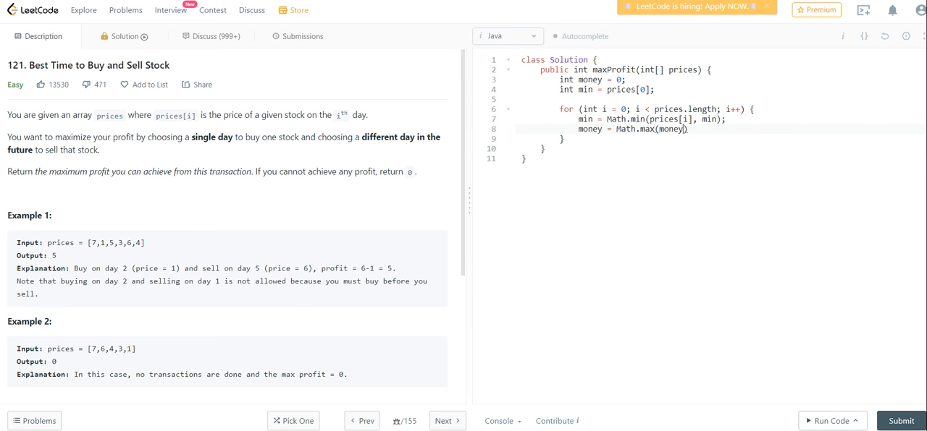
pyautogui.write(', prices[i] - max')
pyautogui.write('return')
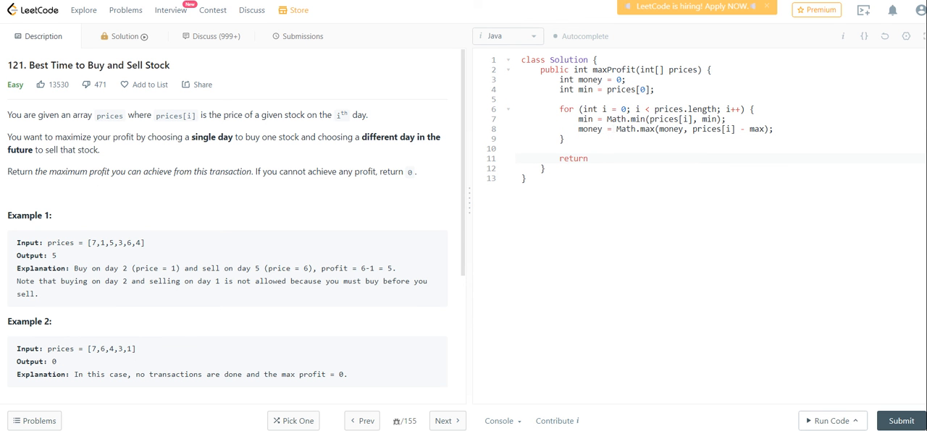
pyautogui.write('money;')
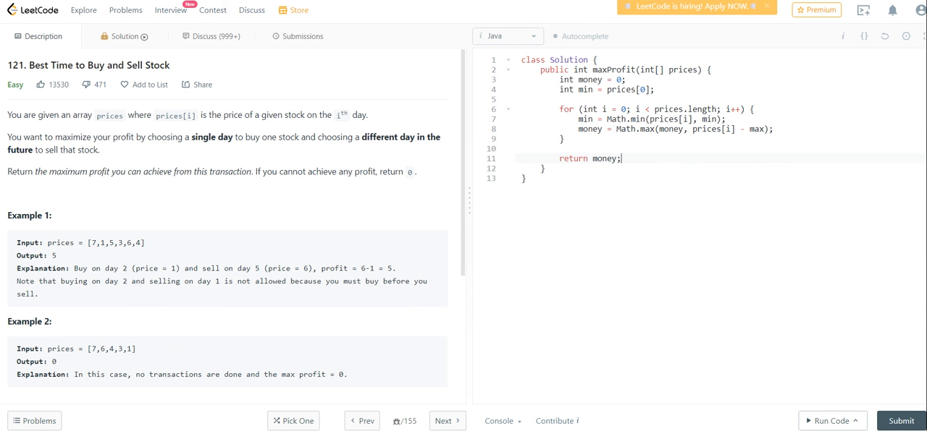
pyautogui.click(828, 421)
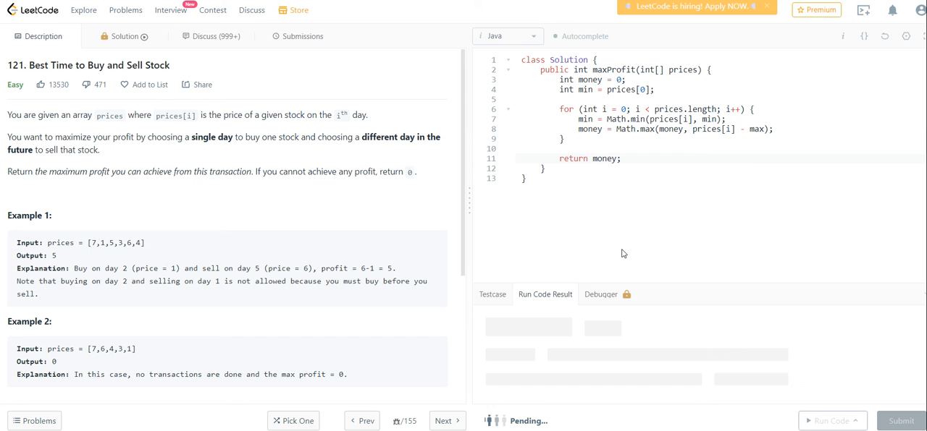
# - Change max to min on line 8, rerun, submit, and return to the Description
pyautogui.click(831, 420)
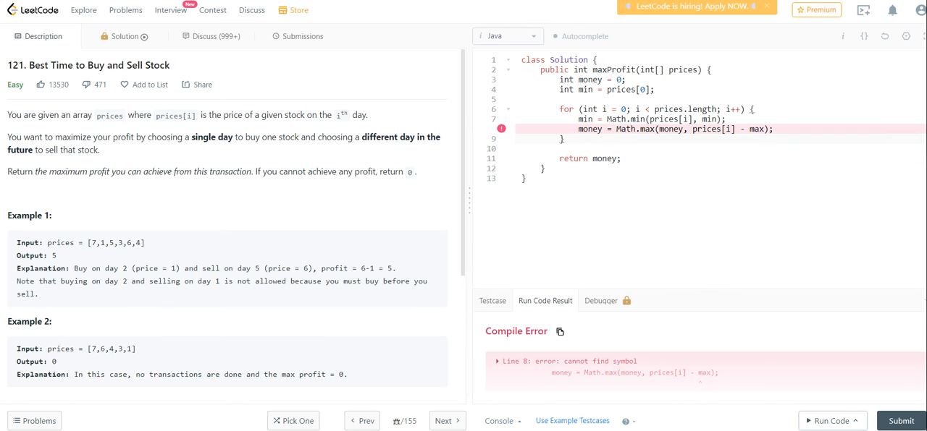
pyautogui.write('min')
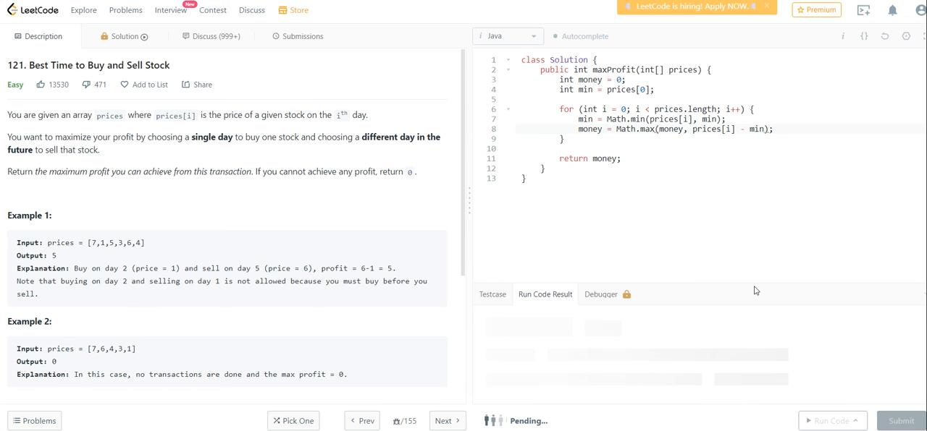
pyautogui.click(828, 420)
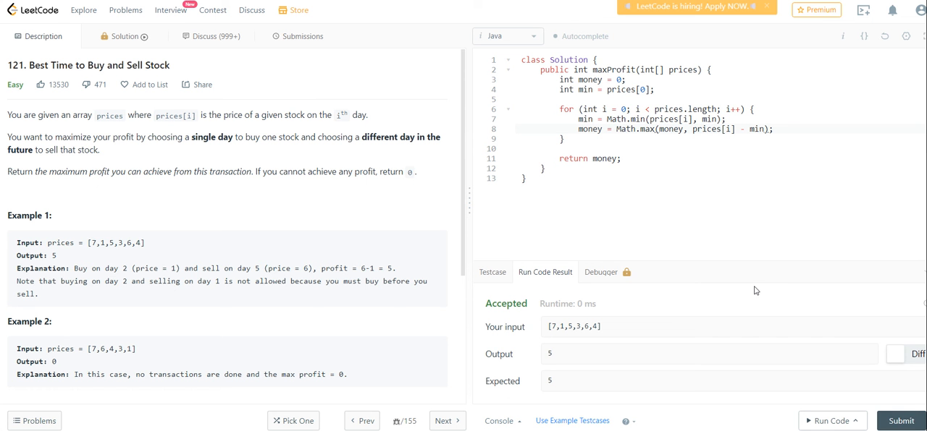
pyautogui.click(302, 35)
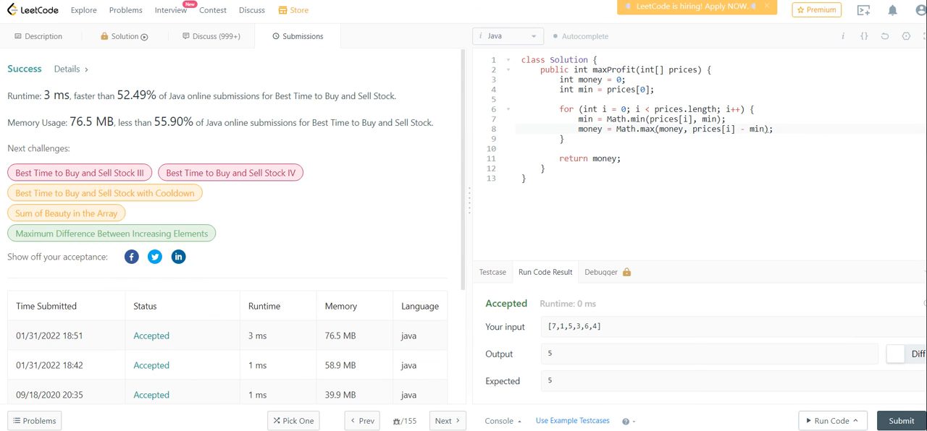
pyautogui.click(44, 36)
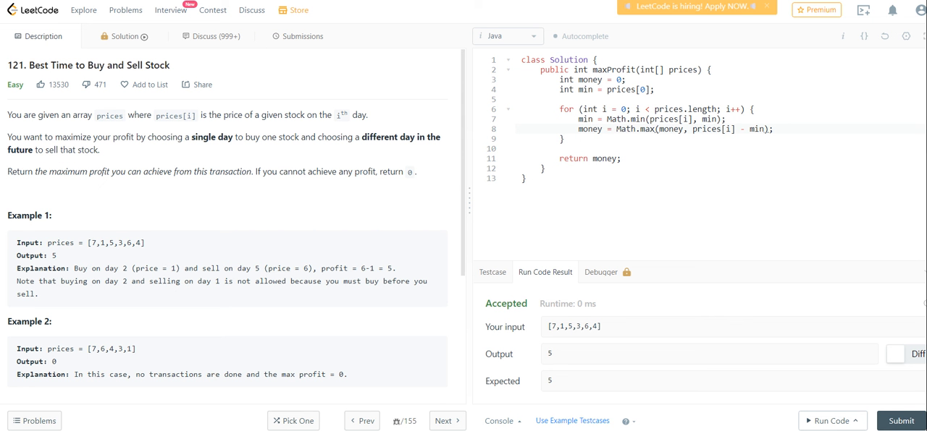